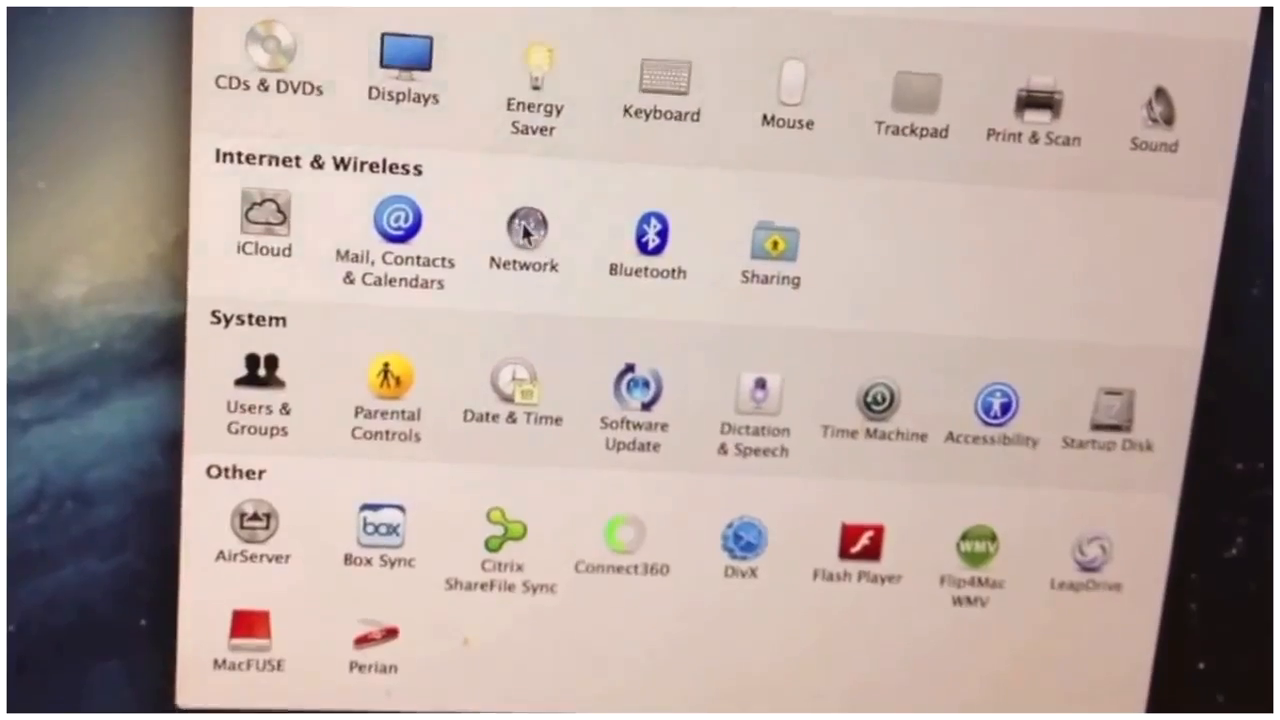
Step: Open the Network pane to show Wi-Fi connected to RB-Network
left_click(524, 222)
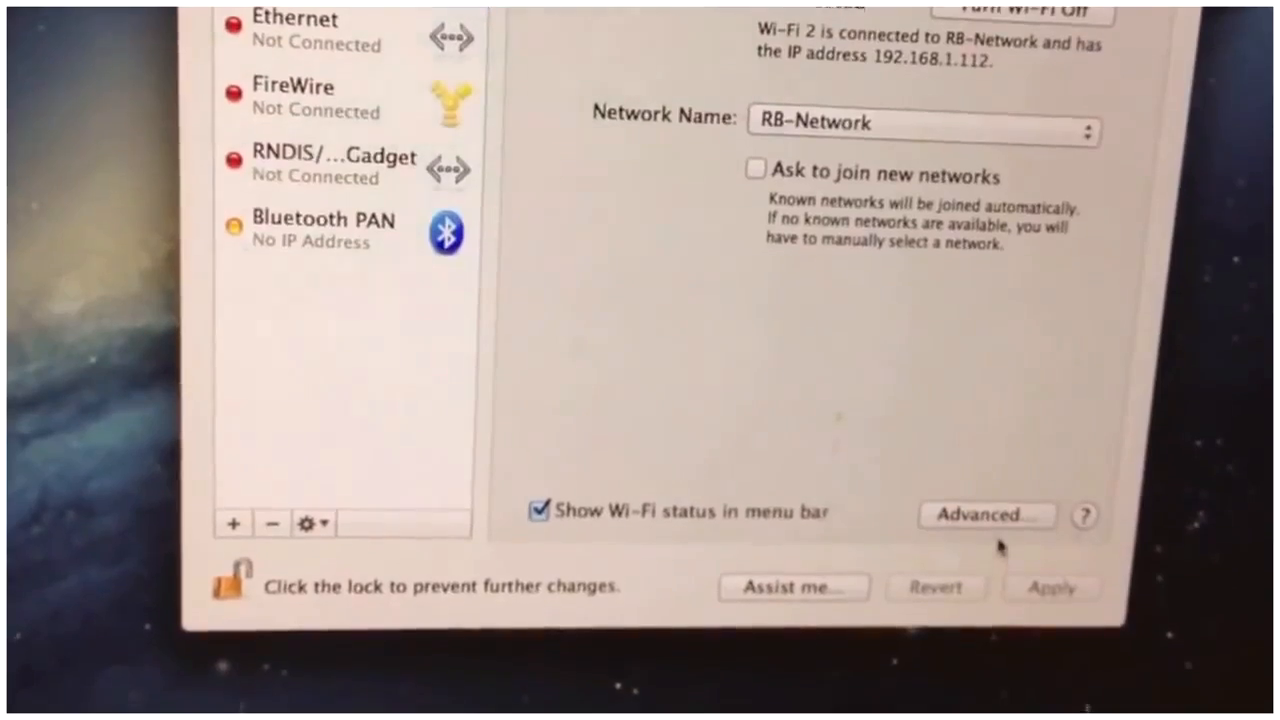
Step: View the advanced Wi-Fi TCP/IP settings: DHCP address 192.168.1.112, router 192.168.1.1
left_click(985, 515)
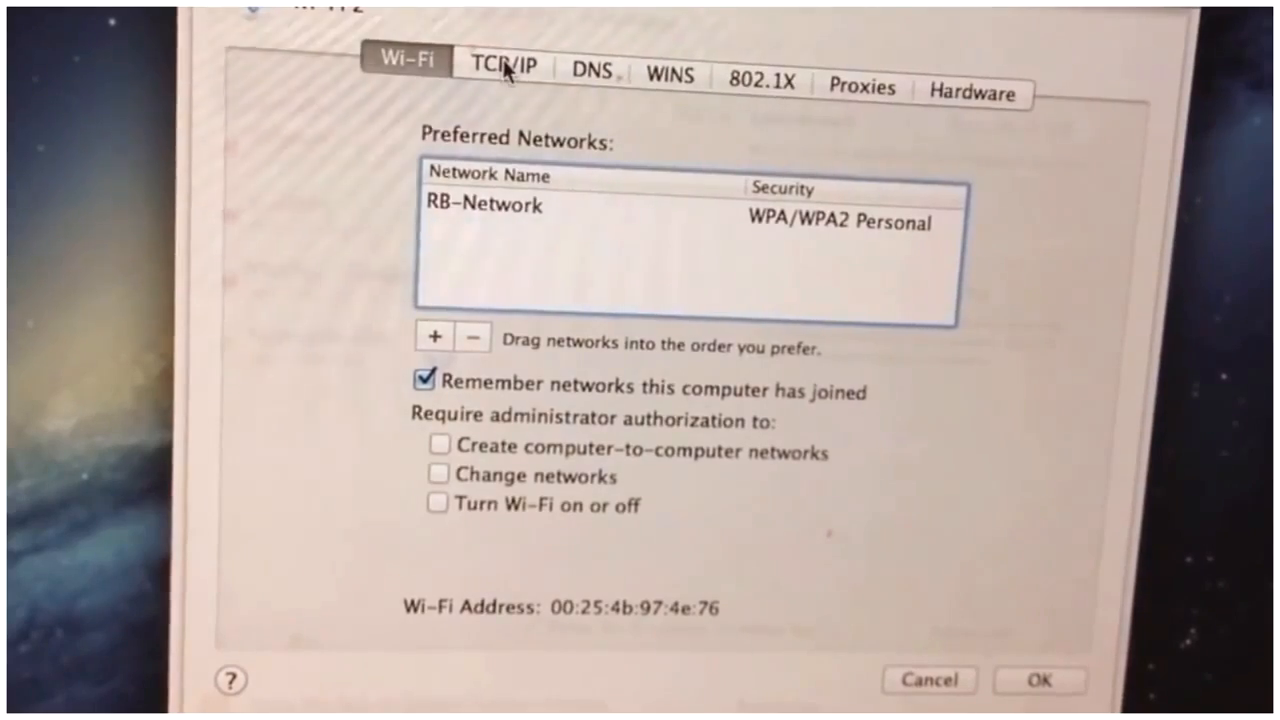
left_click(505, 73)
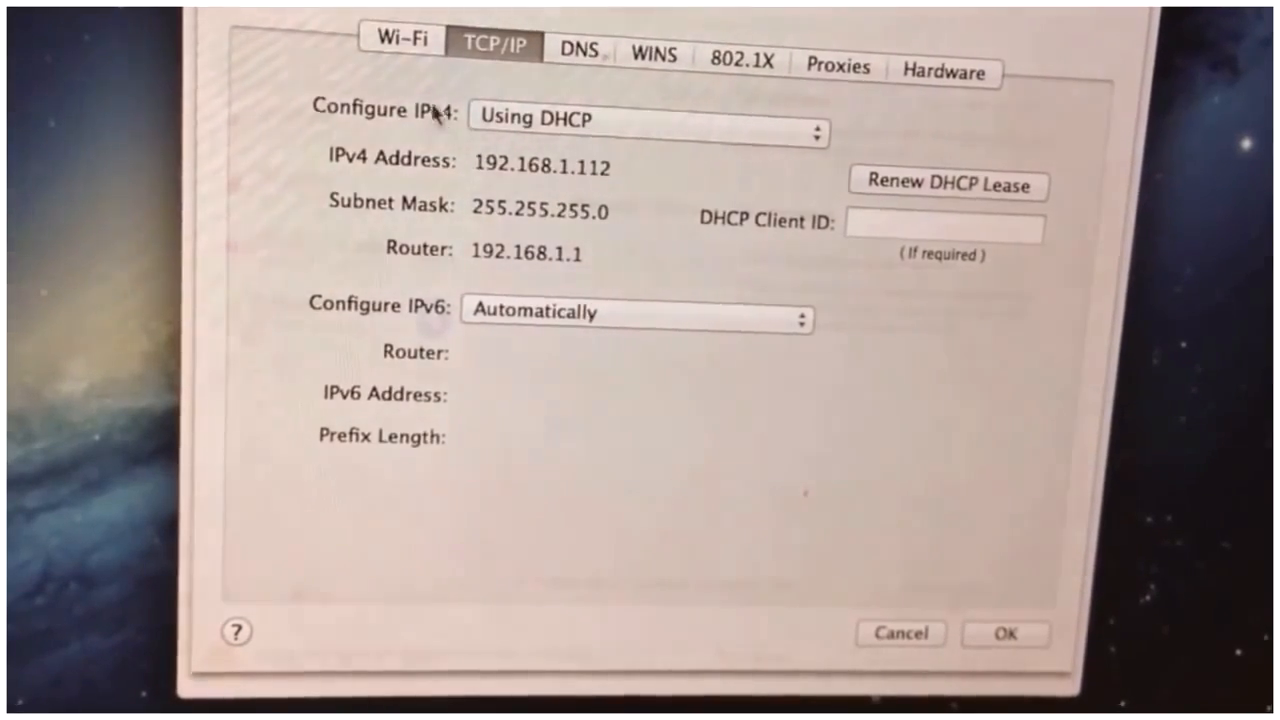
Step: Select RB-Network in the Wi-Fi preferred networks list and close advanced settings with OK
left_click(406, 46)
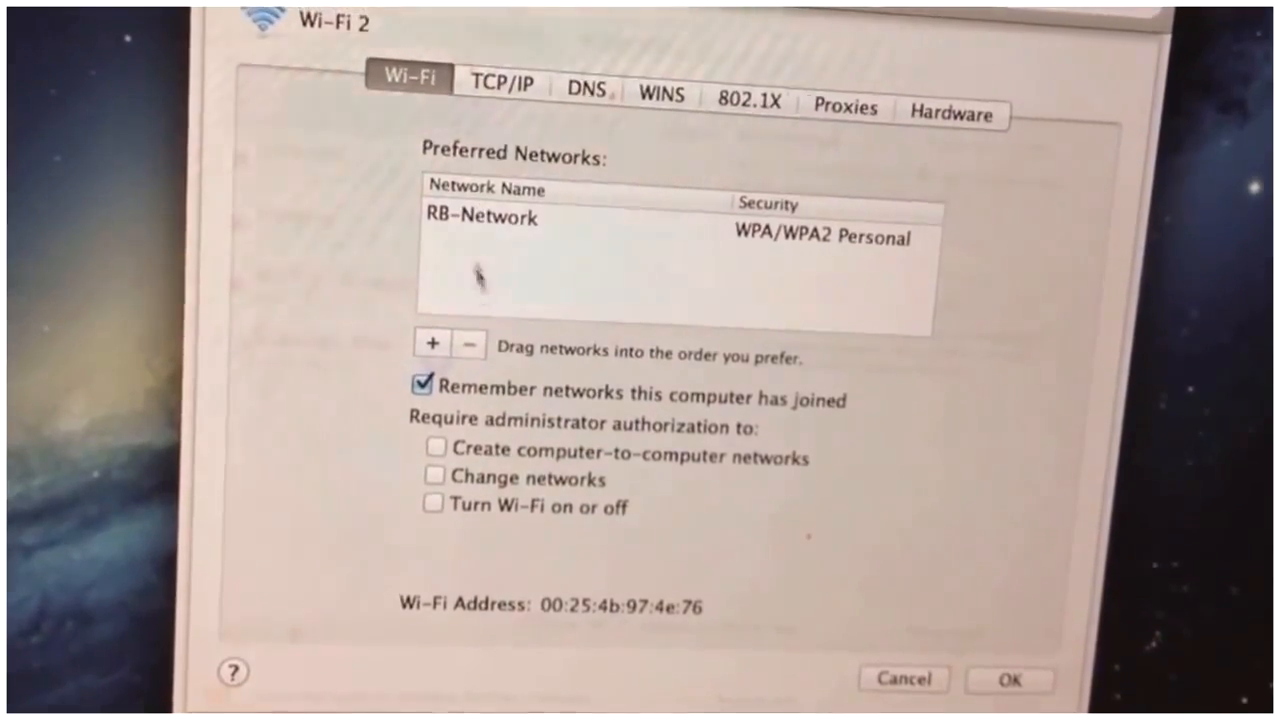
mouse_move(489, 280)
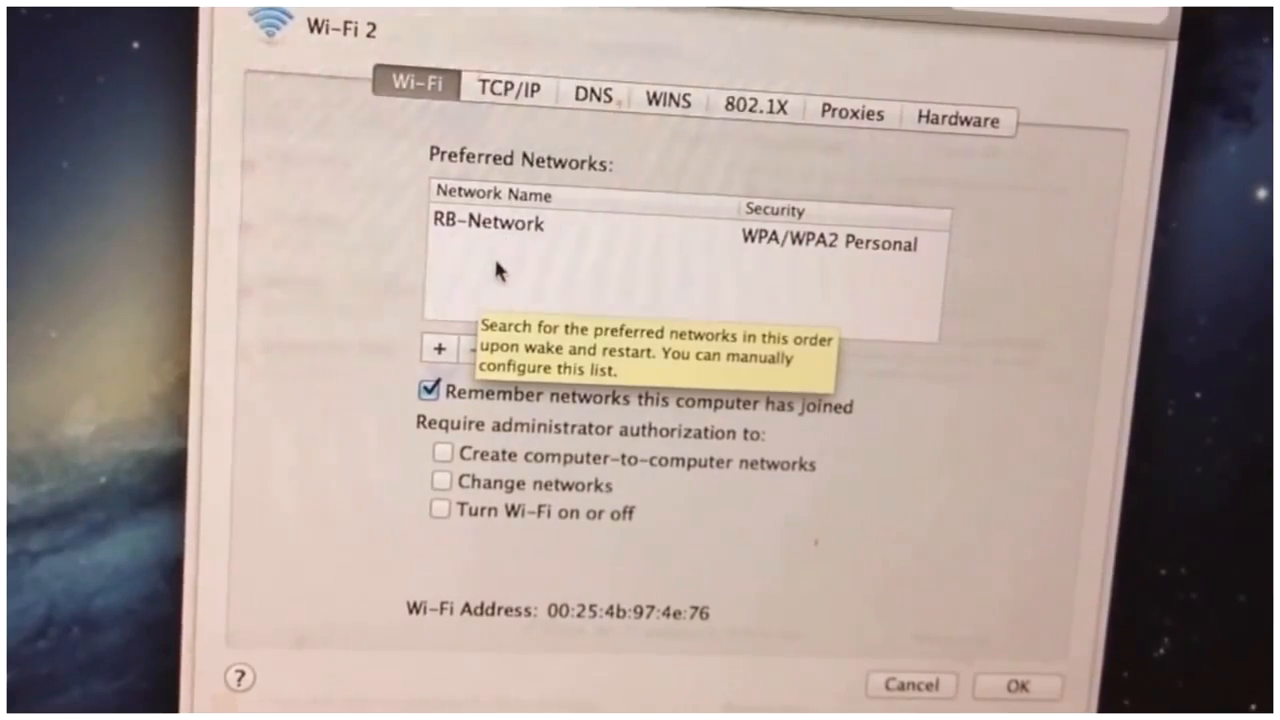
left_click(486, 223)
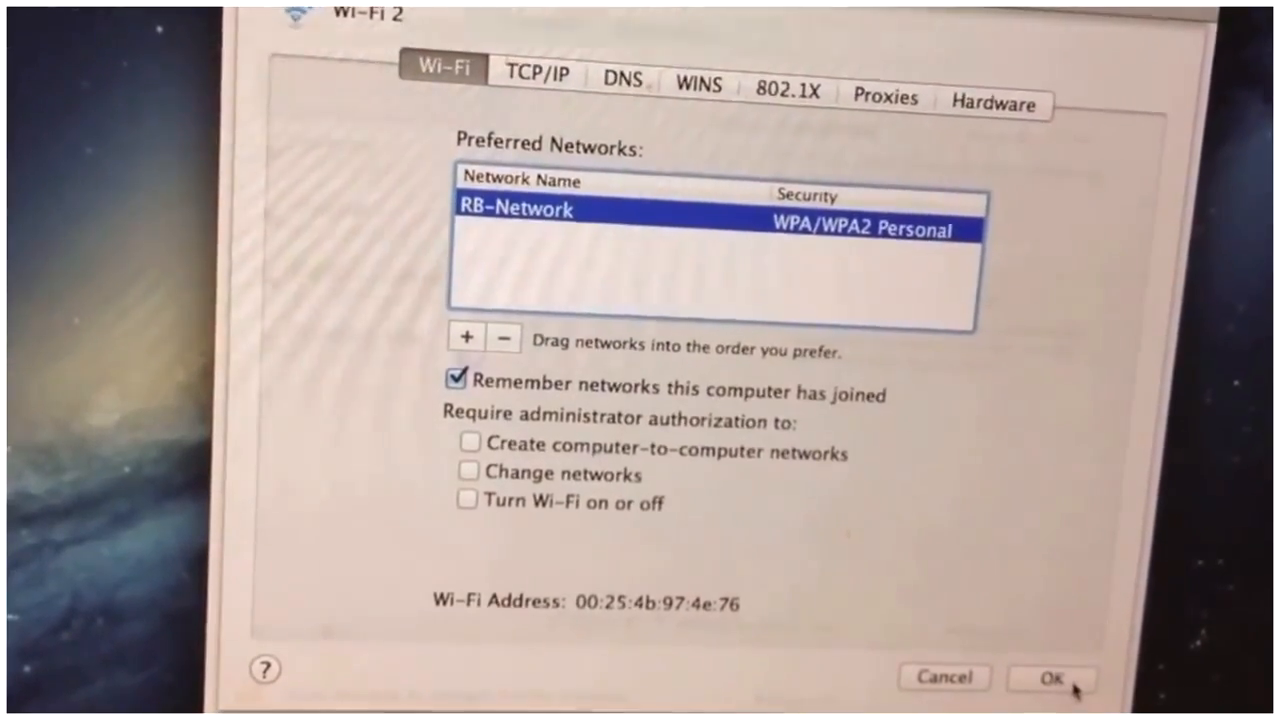
left_click(1053, 677)
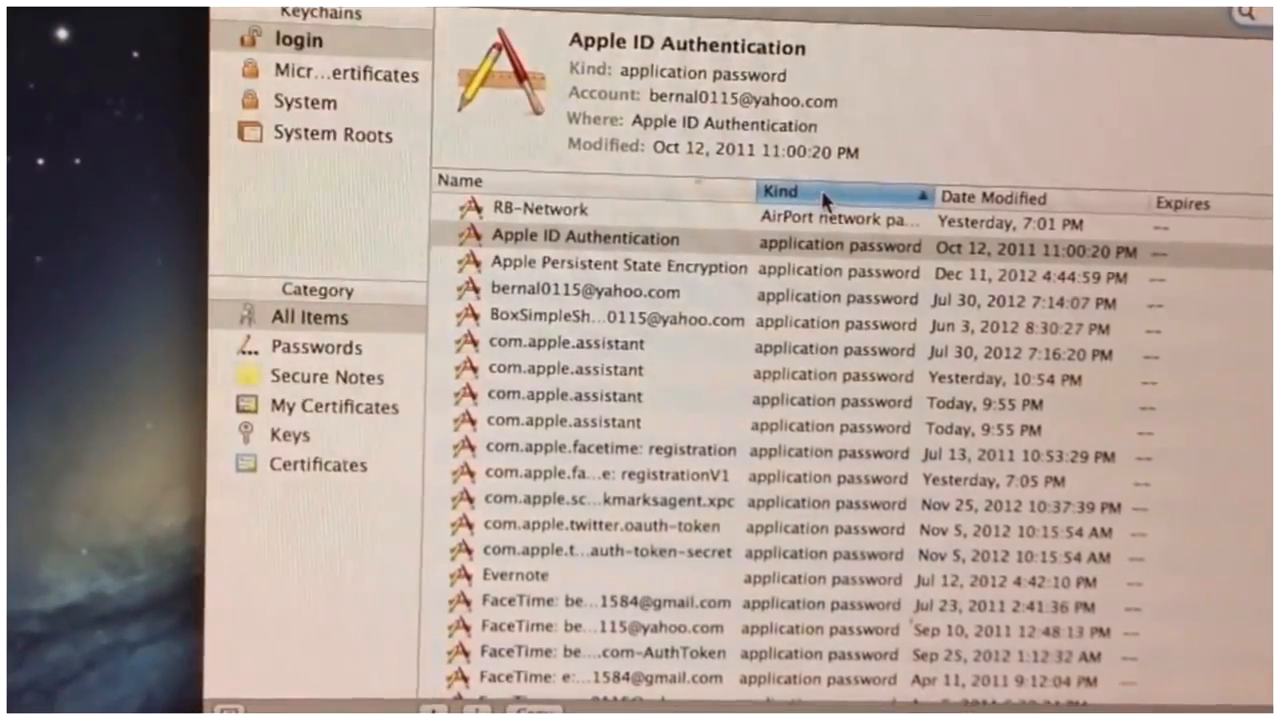
Step: Sort the 83 login items by Kind ascending, placing RB-Network's AirPort password on top
left_click(810, 192)
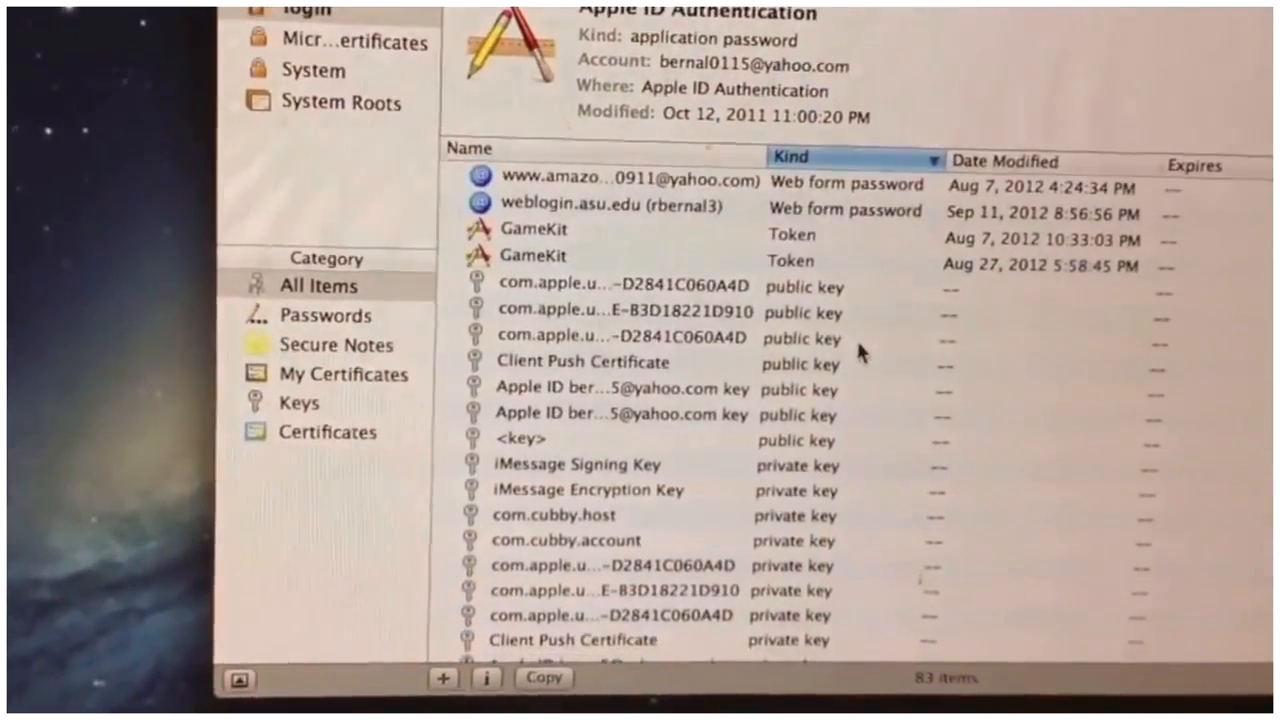
left_click(825, 157)
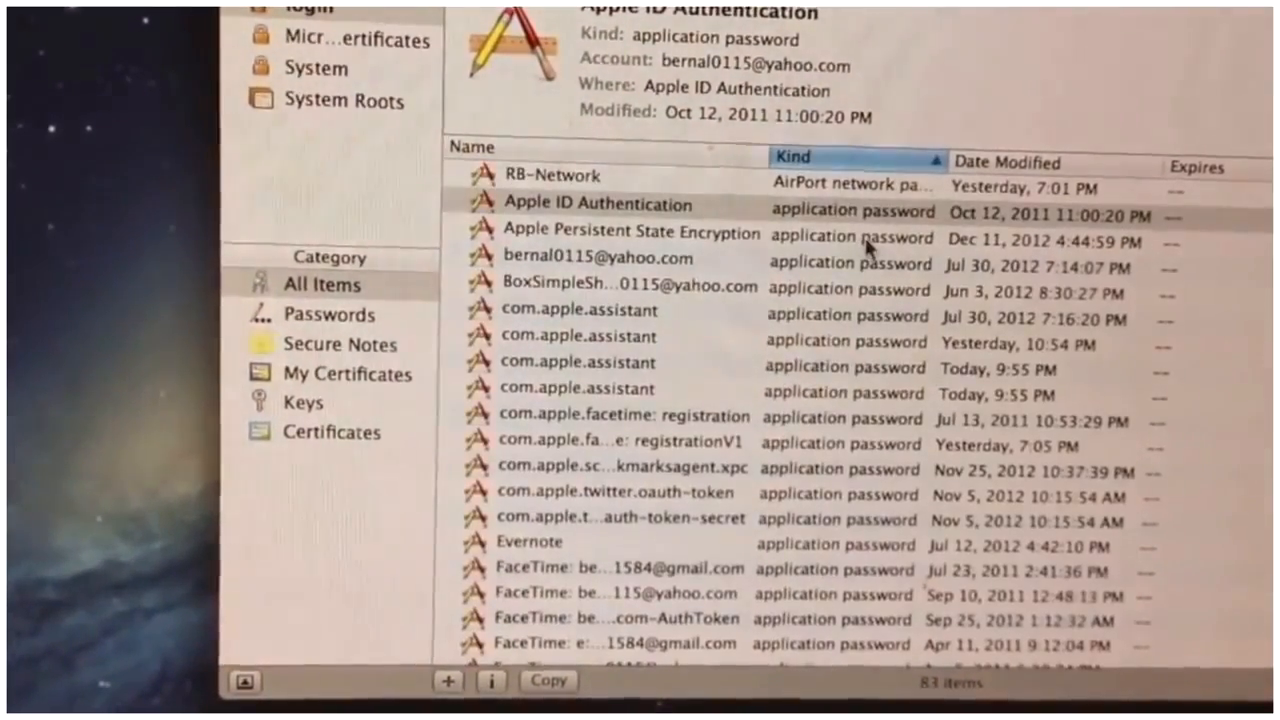